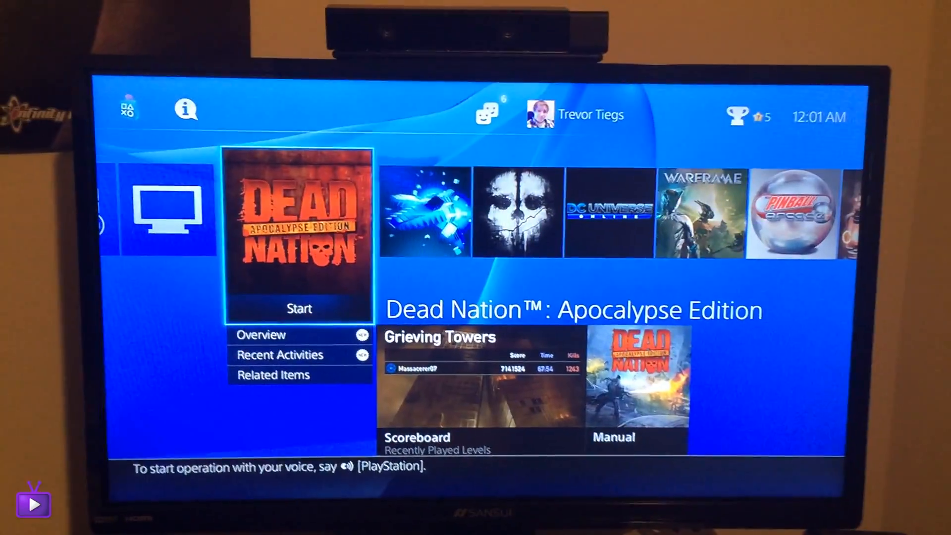
scroll(right, 3)
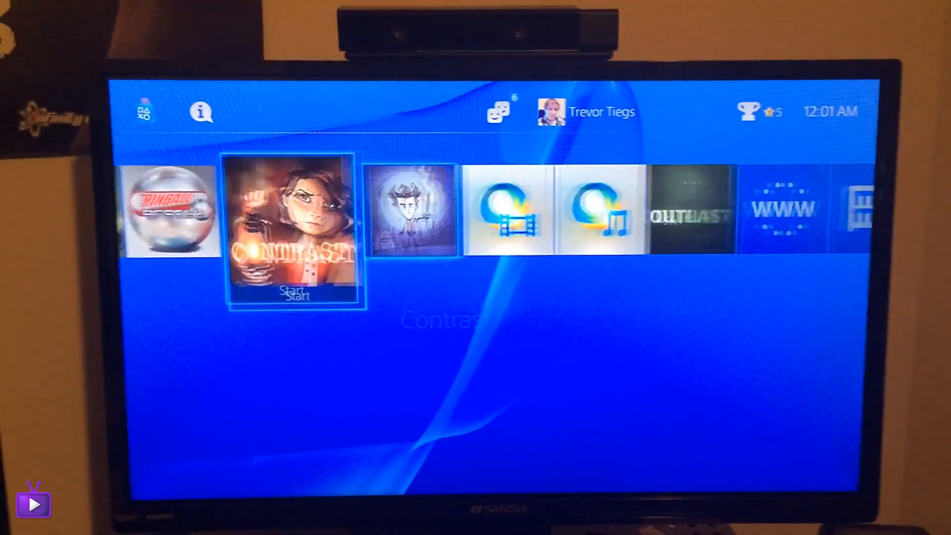
scroll(left, 3)
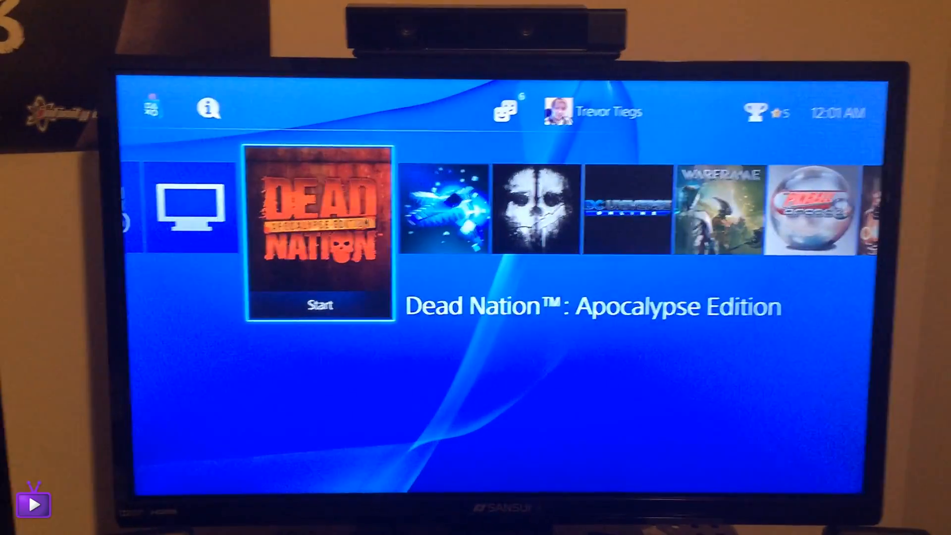